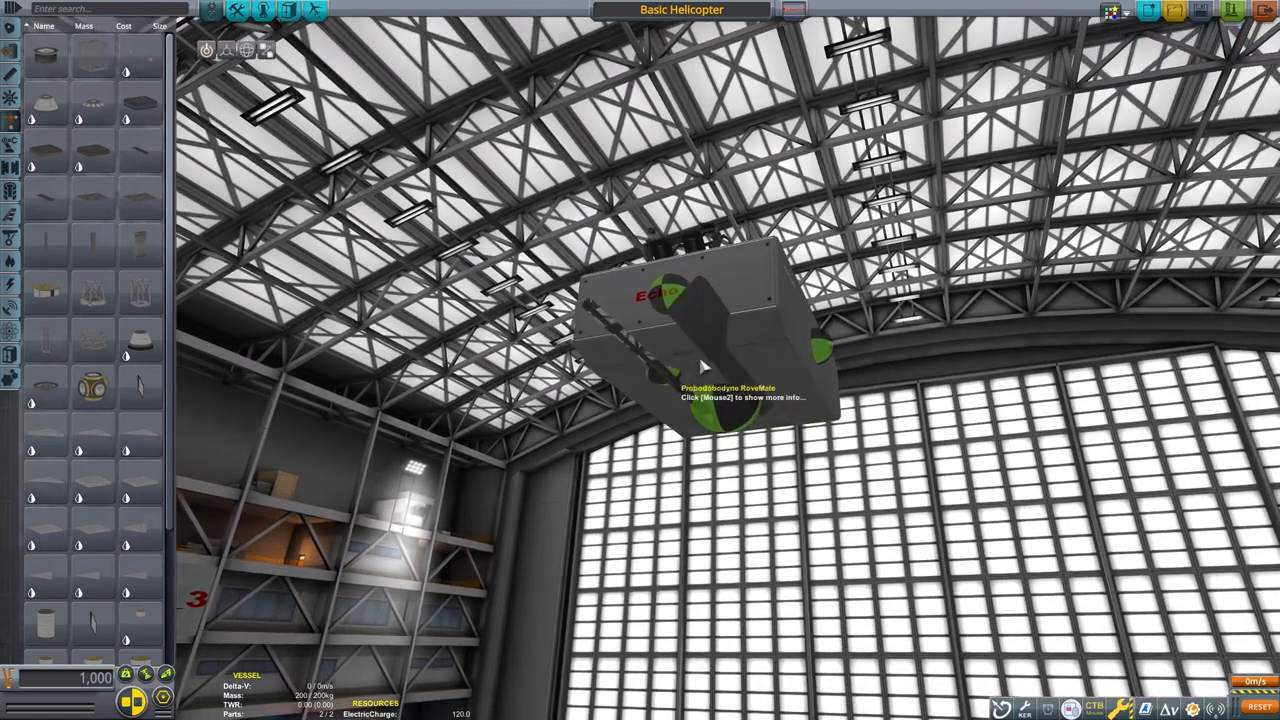
Step: Place the RoveMate probe core as the helicopter's root part
click(228, 50)
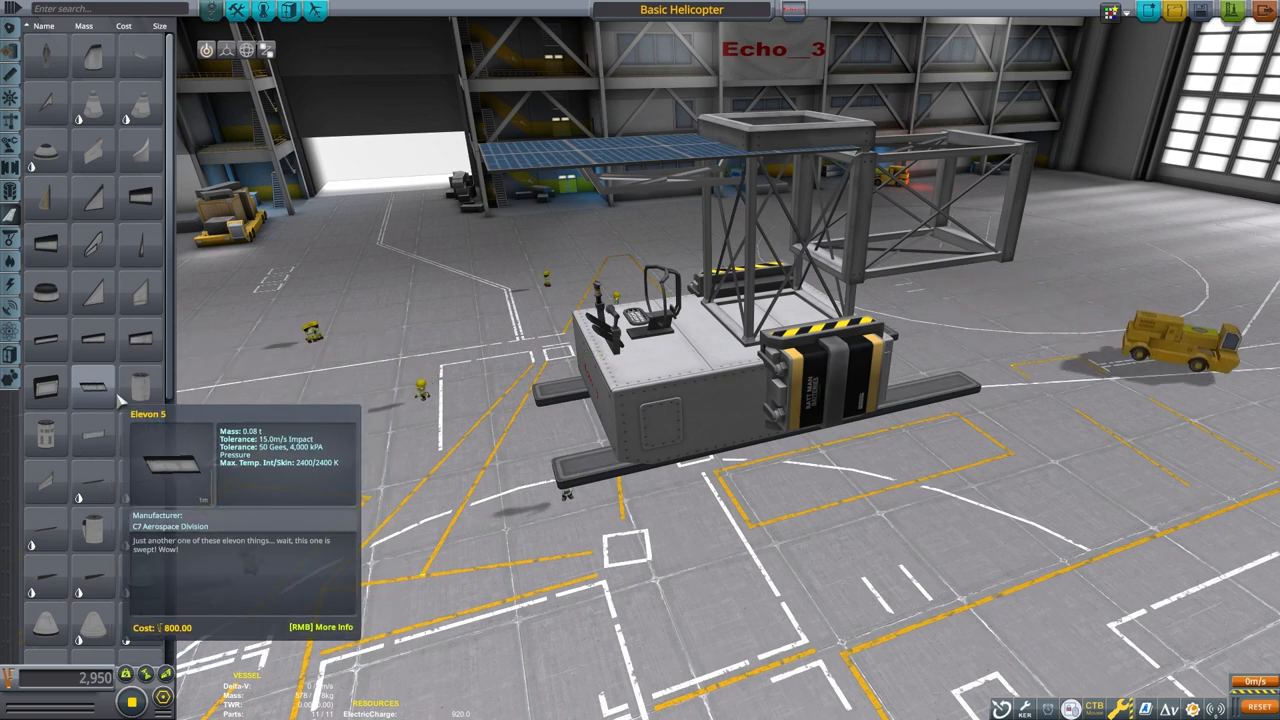
Step: Scroll the parts list to reach the KAL-1000 controller and EM-16S rotor
scroll(down, 3)
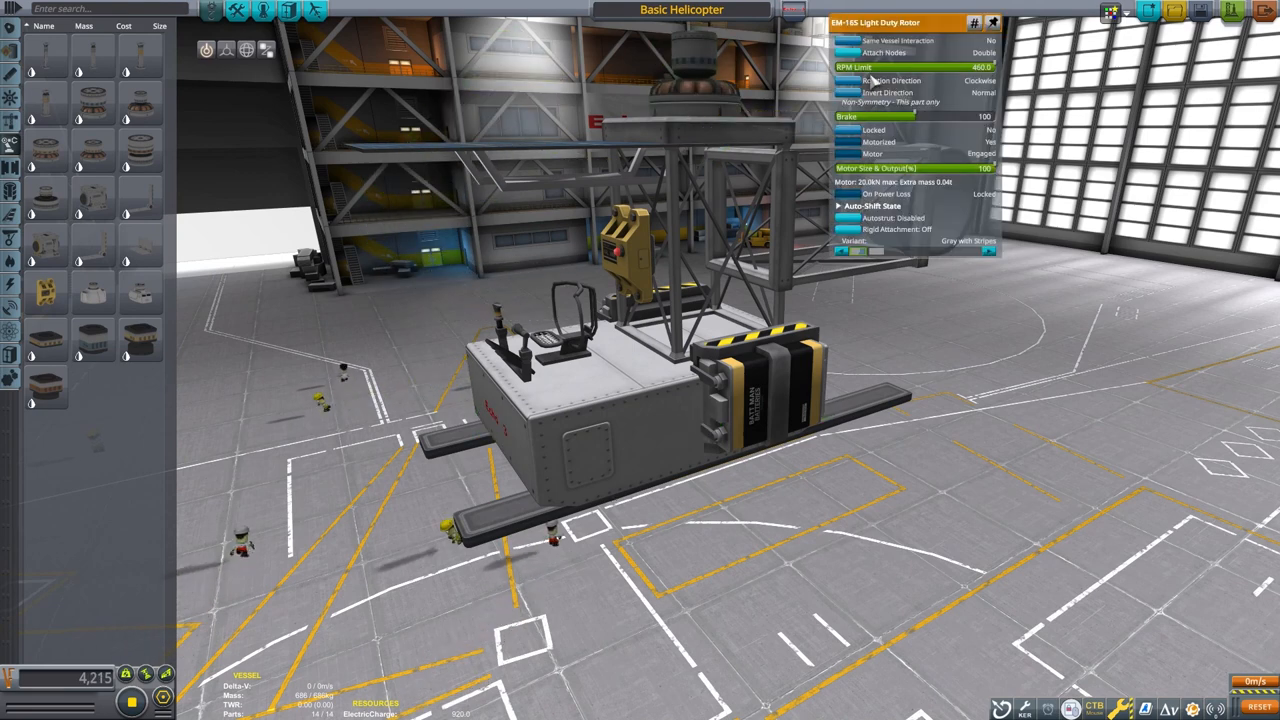
Step: Inspect the frame from another angle and bring up the Action Groups editor
drag(976, 168, 856, 168)
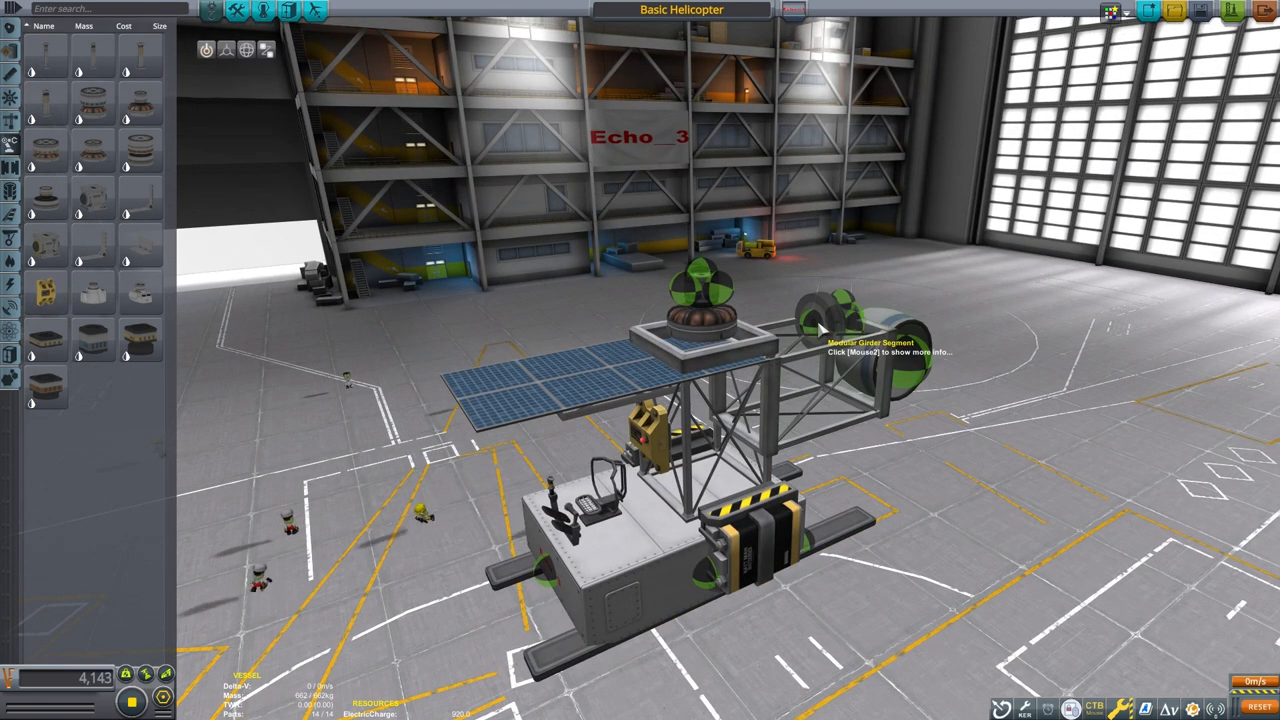
click(138, 140)
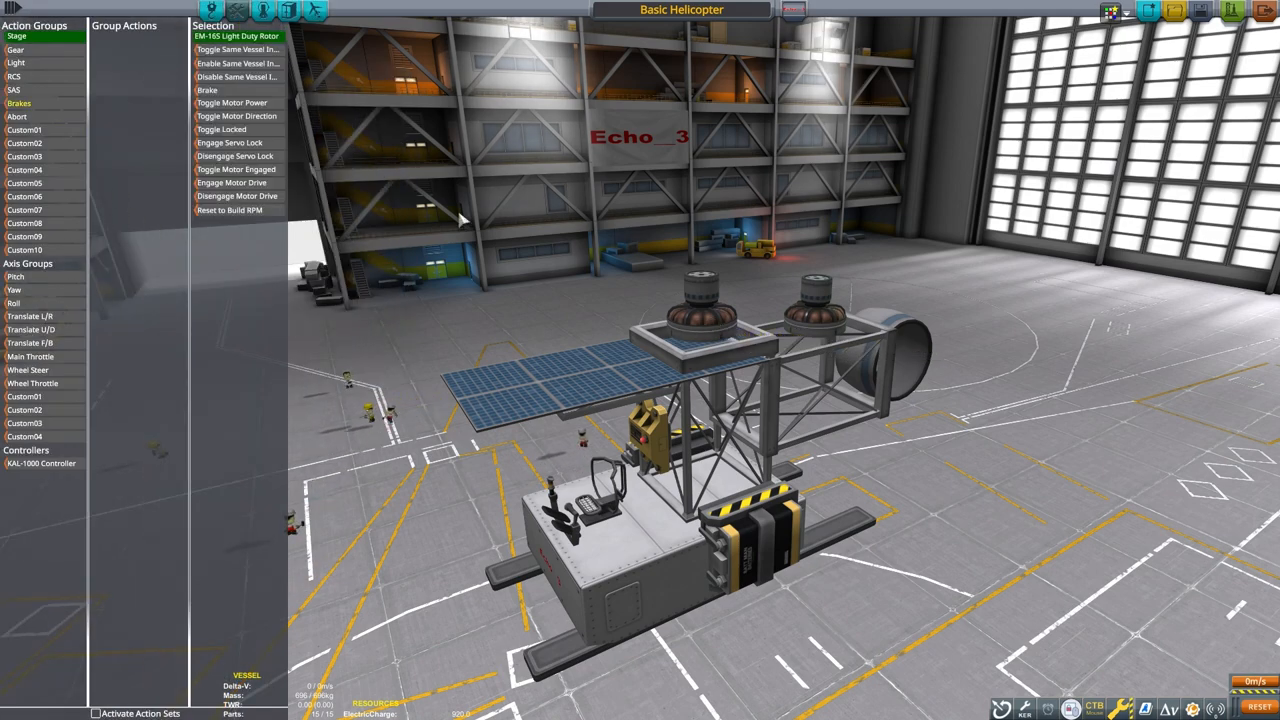
mouse_move(96, 210)
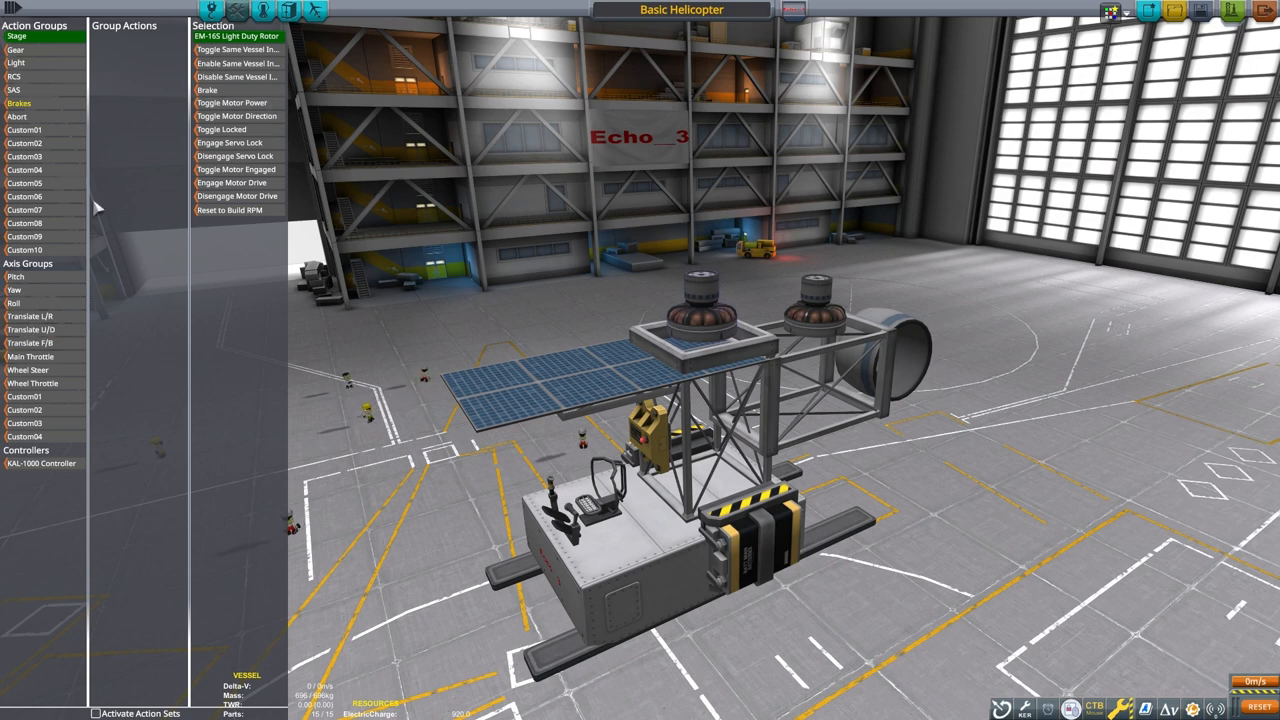
Step: Leave the action group editor to resume fitting blades to the rotors
click(232, 102)
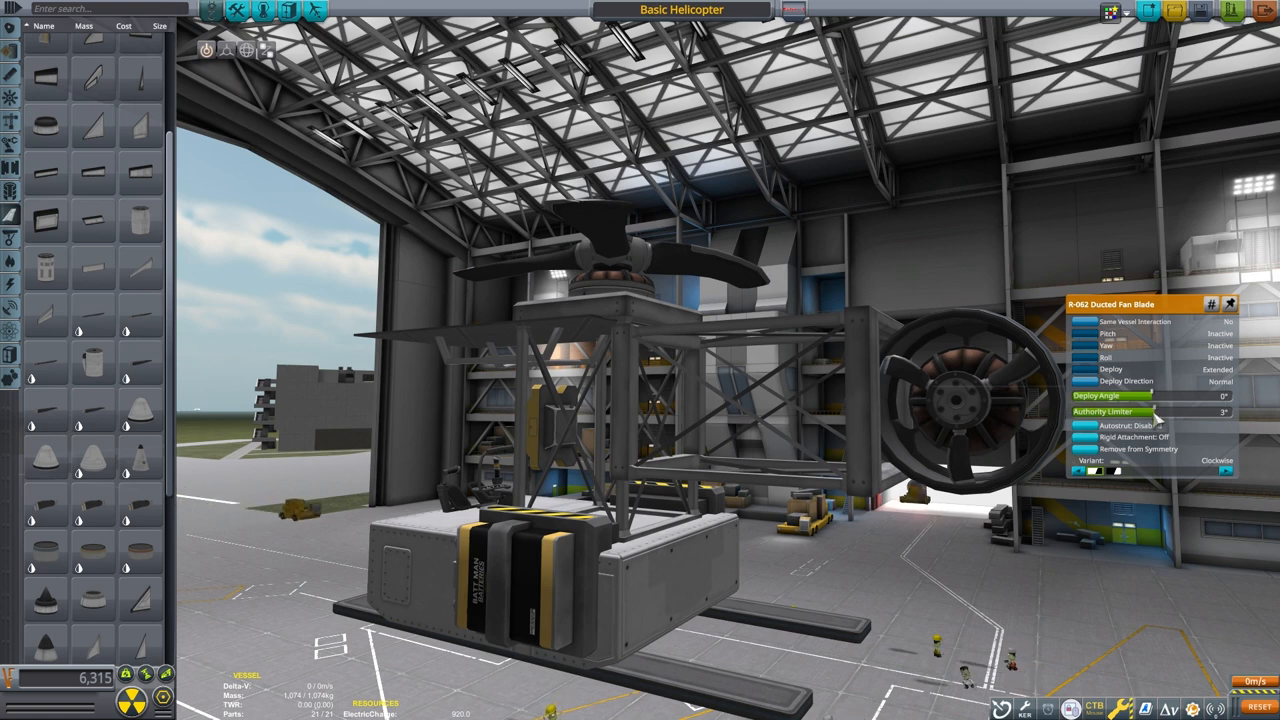
Step: Raise the R-25 fan blades' deploy angle and bring up their action groups
drag(1156, 412, 1176, 412)
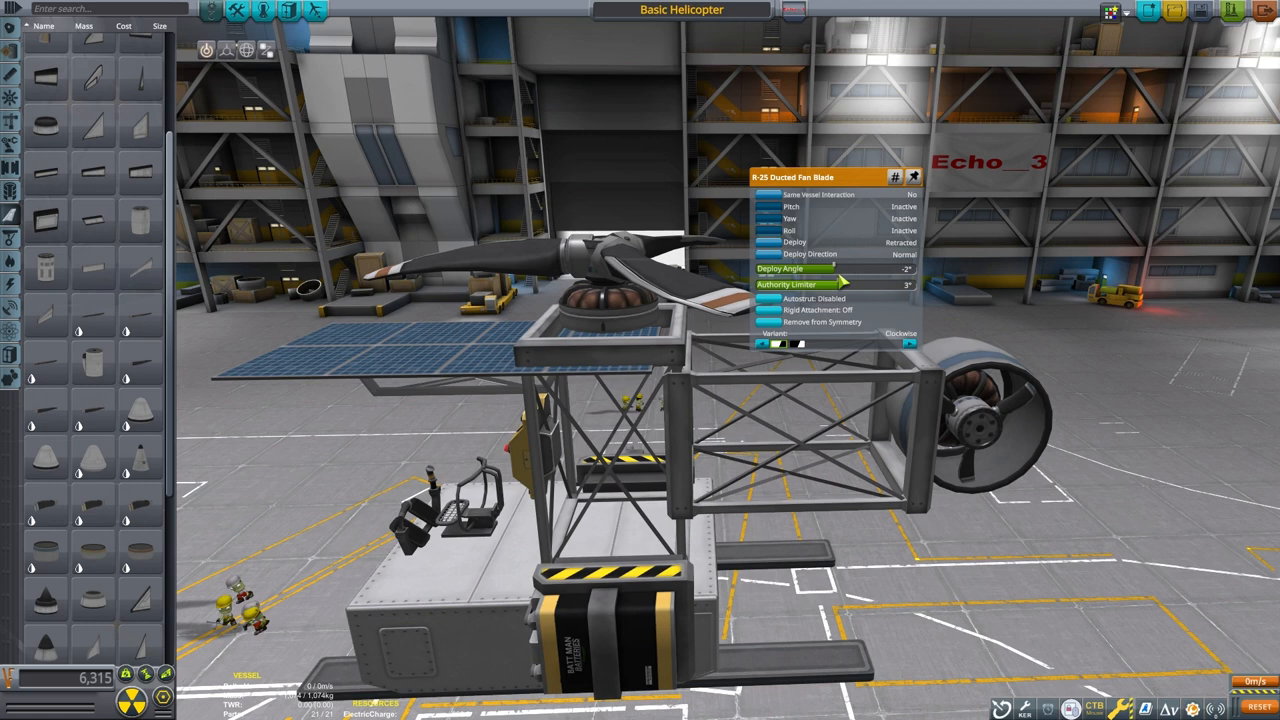
drag(830, 284, 850, 284)
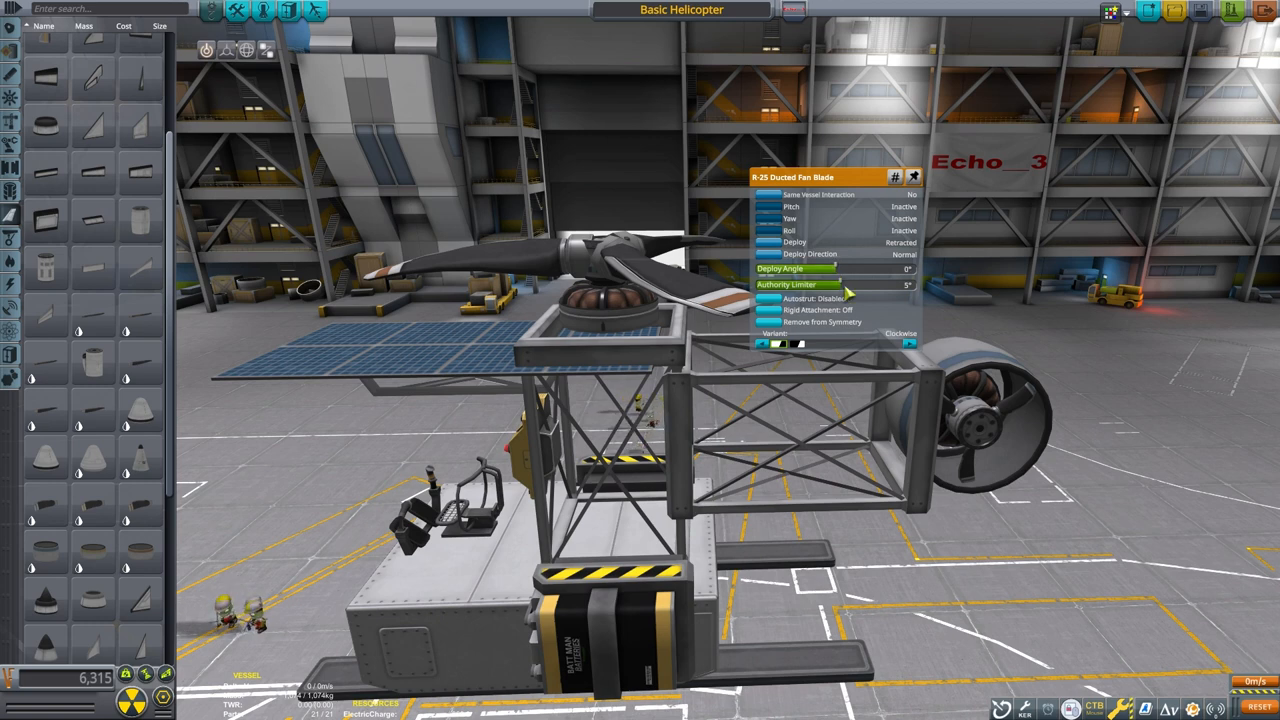
click(768, 206)
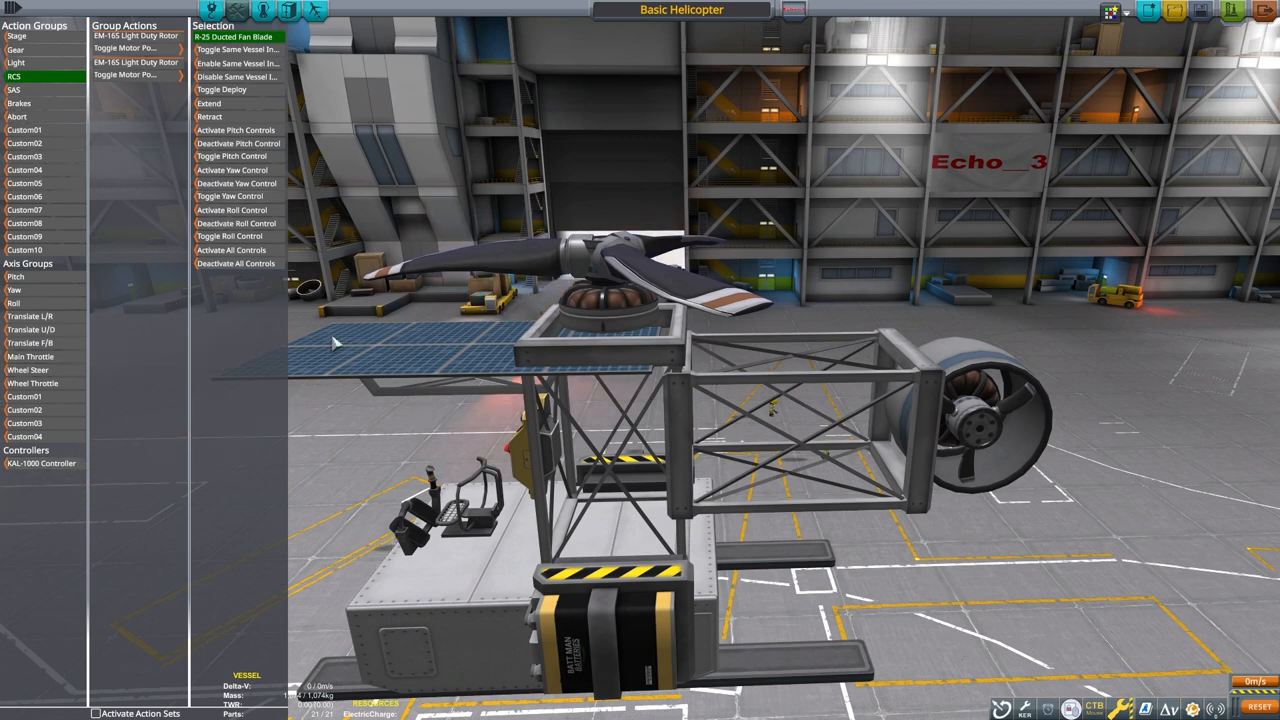
Step: Select the KAL-1000 controller and enter its track editor with the Deploy Angle field
click(42, 464)
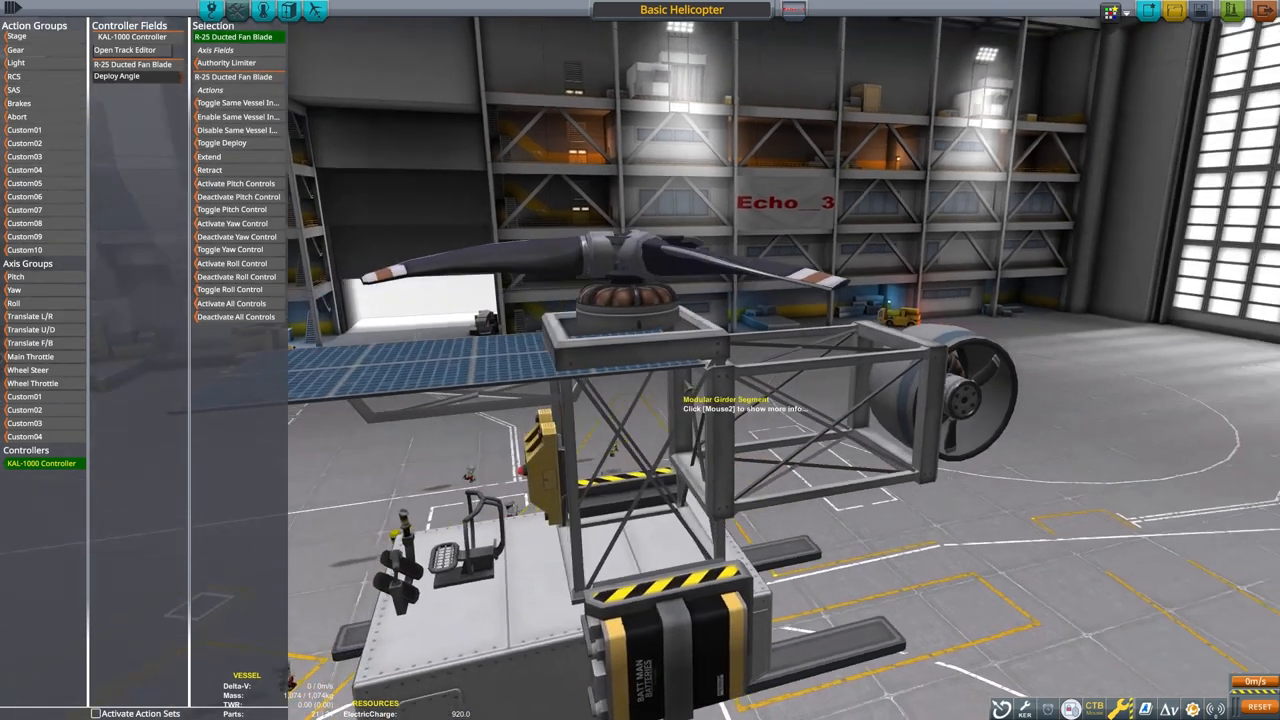
click(30, 356)
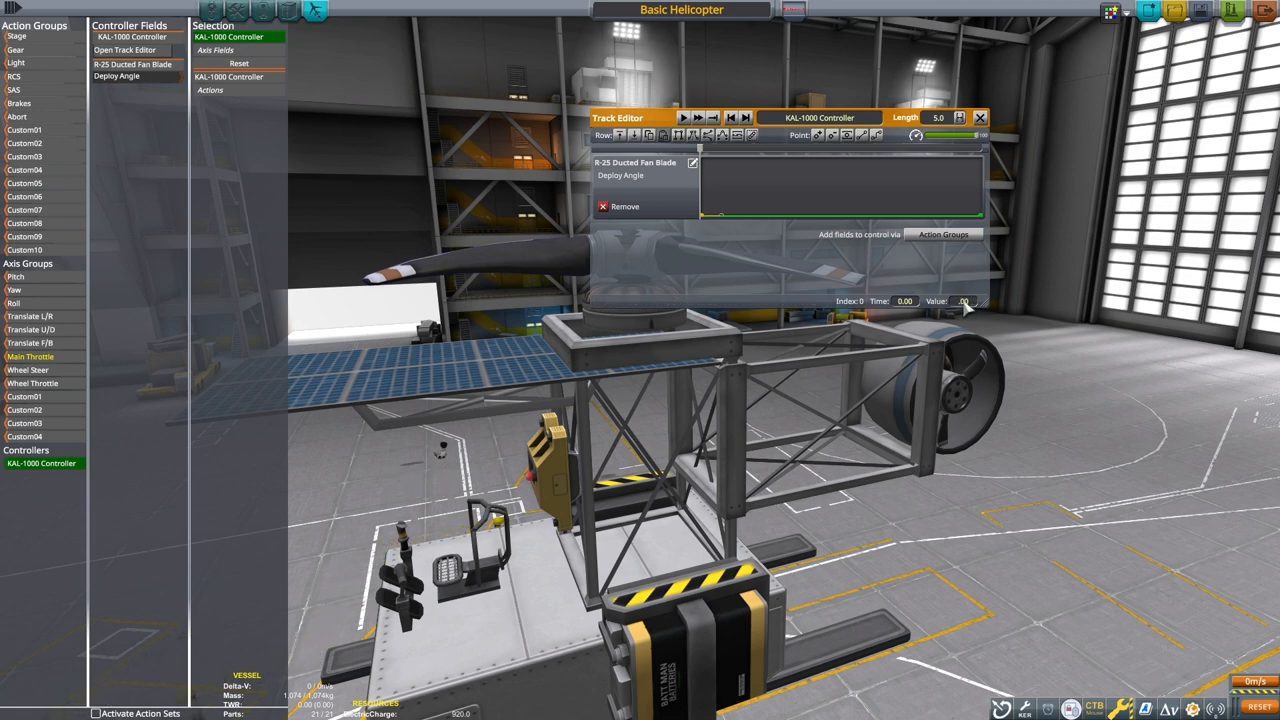
Step: Drag the Deploy Angle track's end point up so the blade pitch ramps, then close the editor
drag(700, 184, 984, 220)
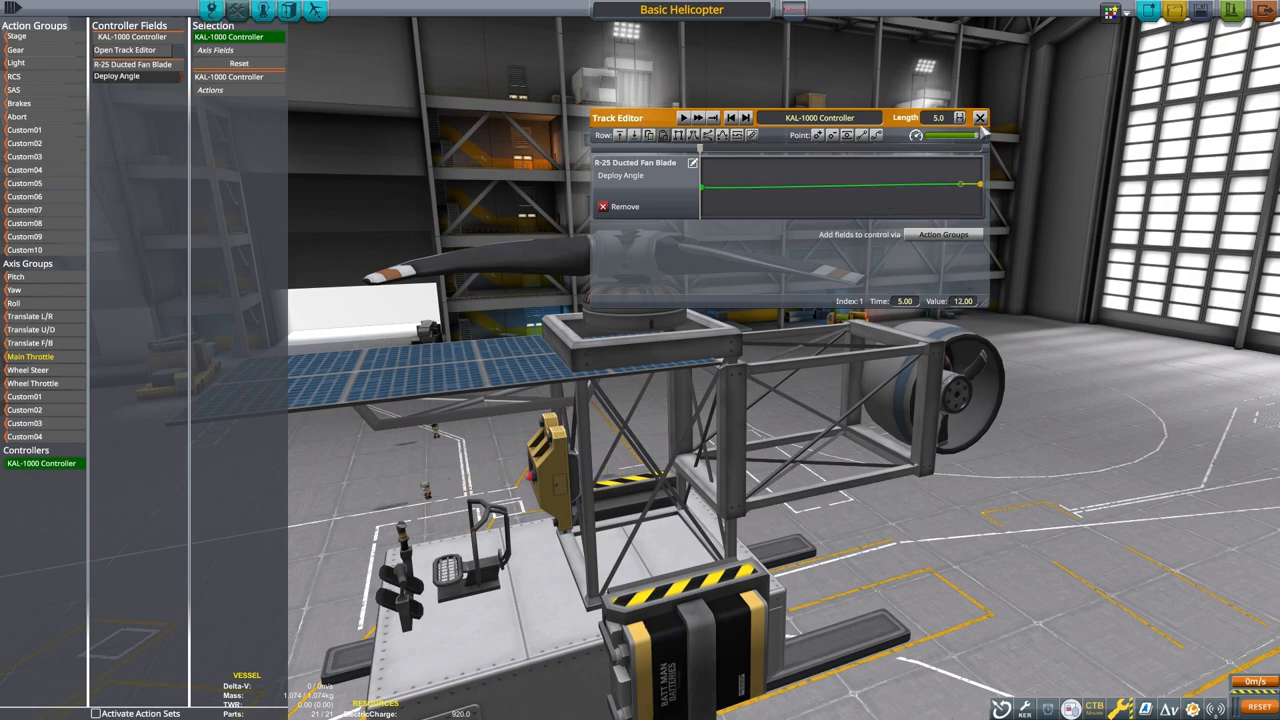
click(982, 116)
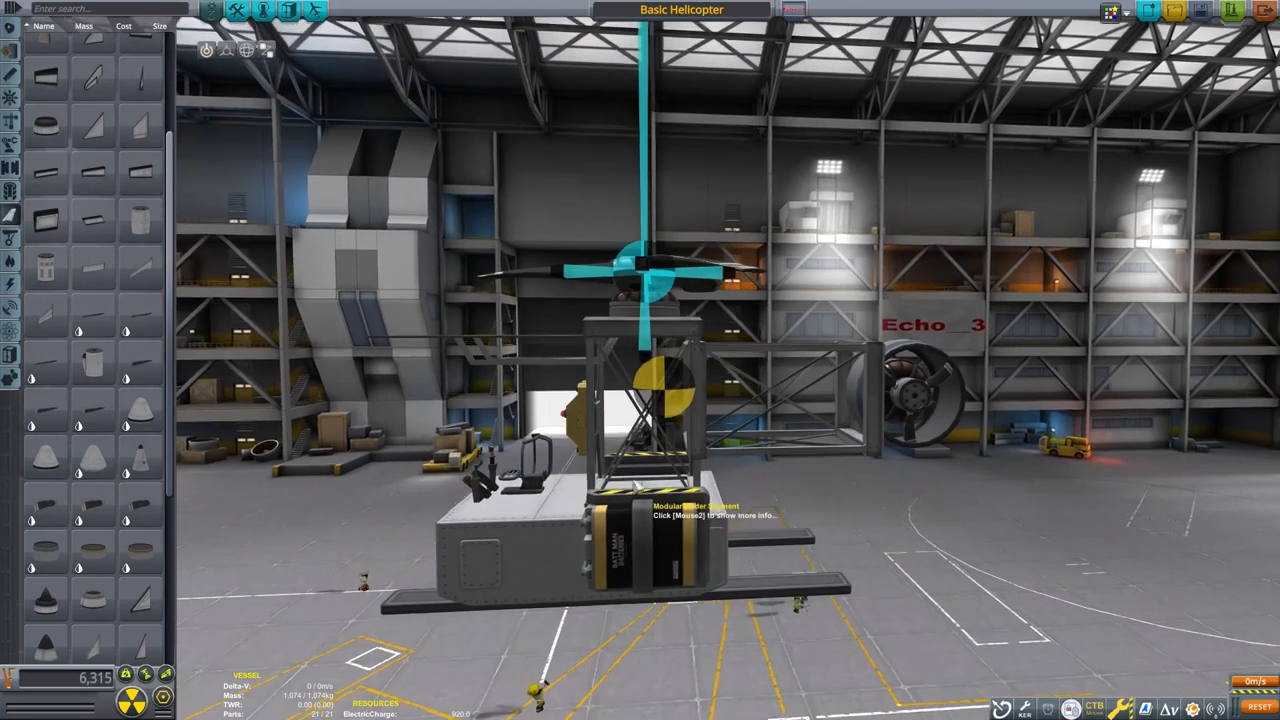
Step: Shift the main rotor assembly along the frame with the Offset gizmo and go to crew assignment
click(244, 50)
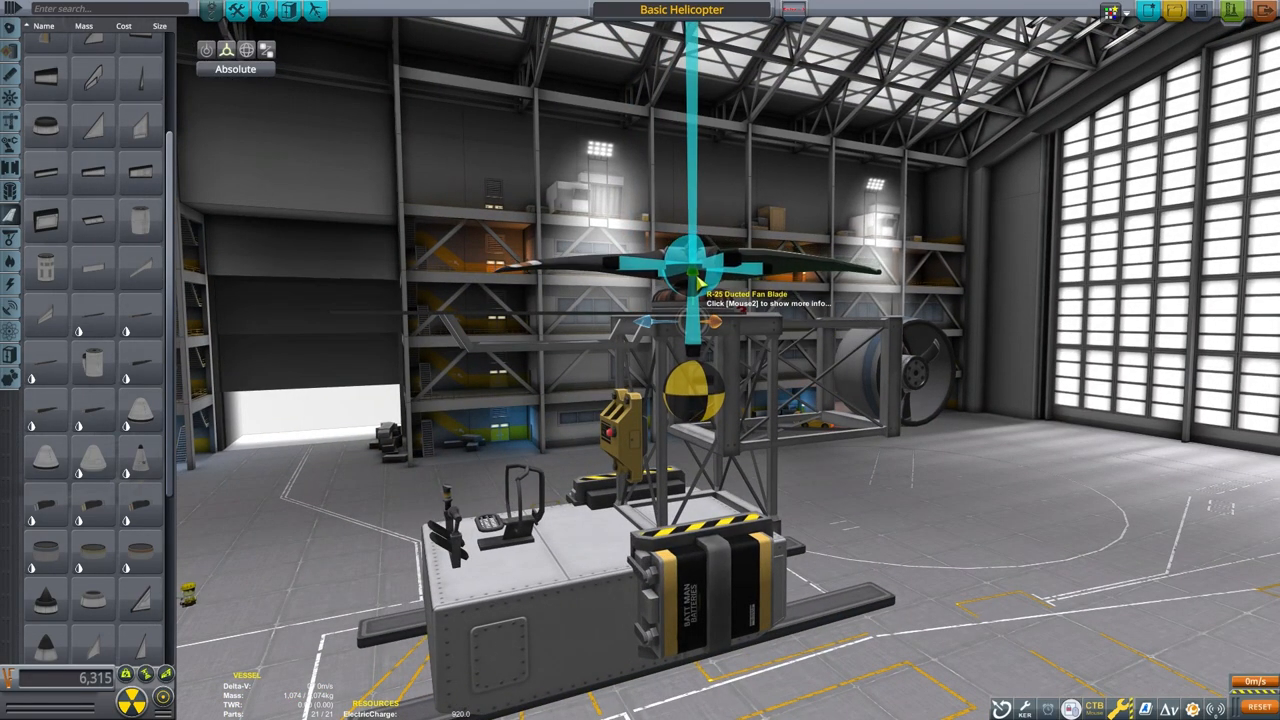
drag(700, 280, 530, 390)
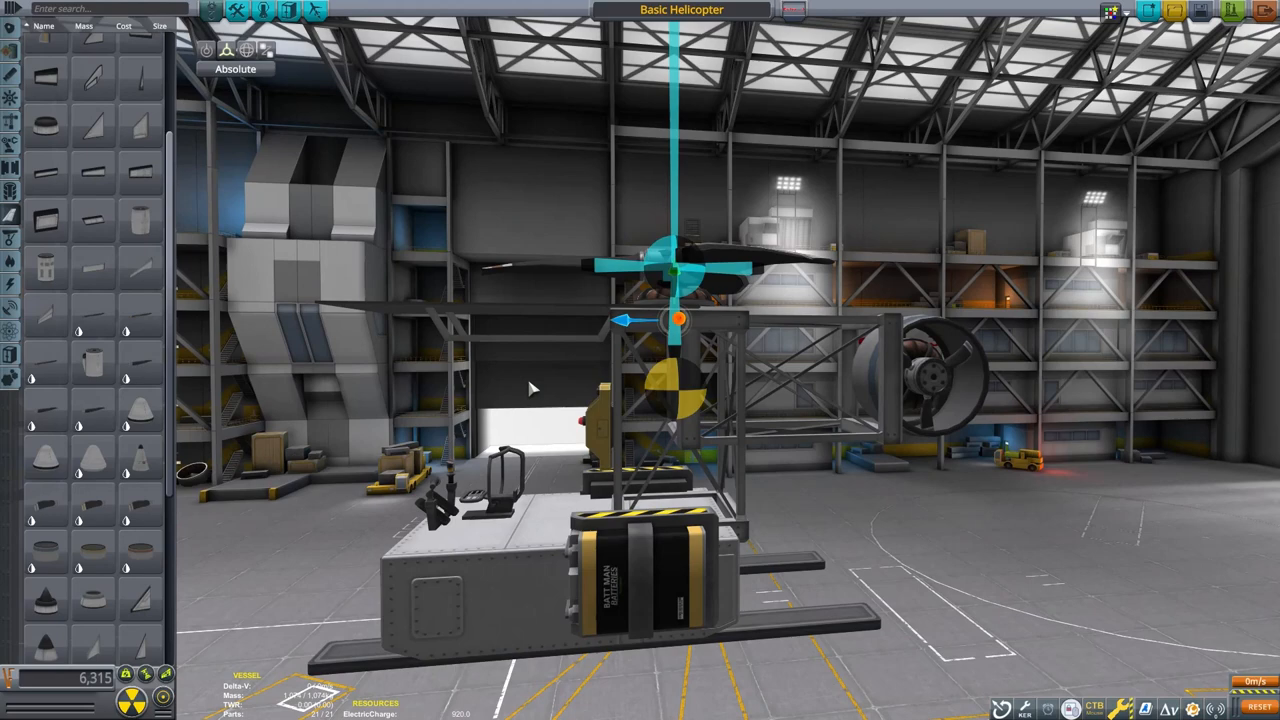
click(264, 12)
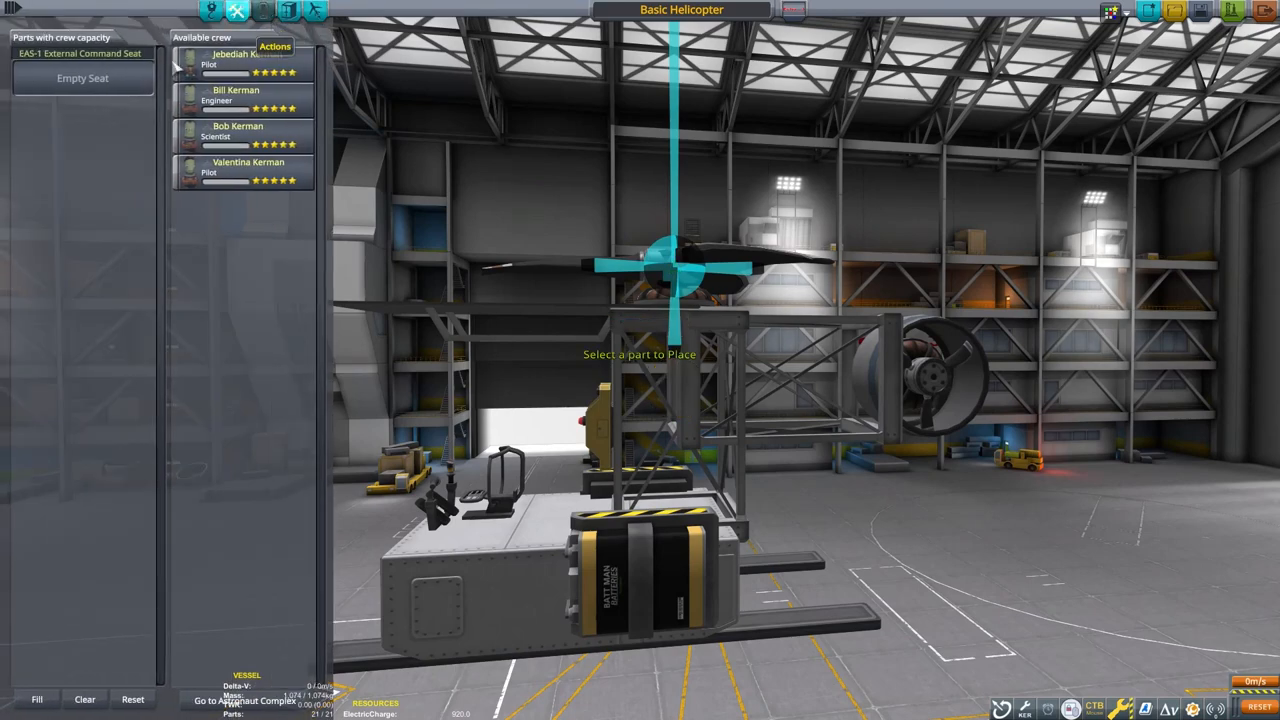
Step: Seat a pilot, launch from the Runway and show the aerodynamic forces overlay in flight
click(216, 12)
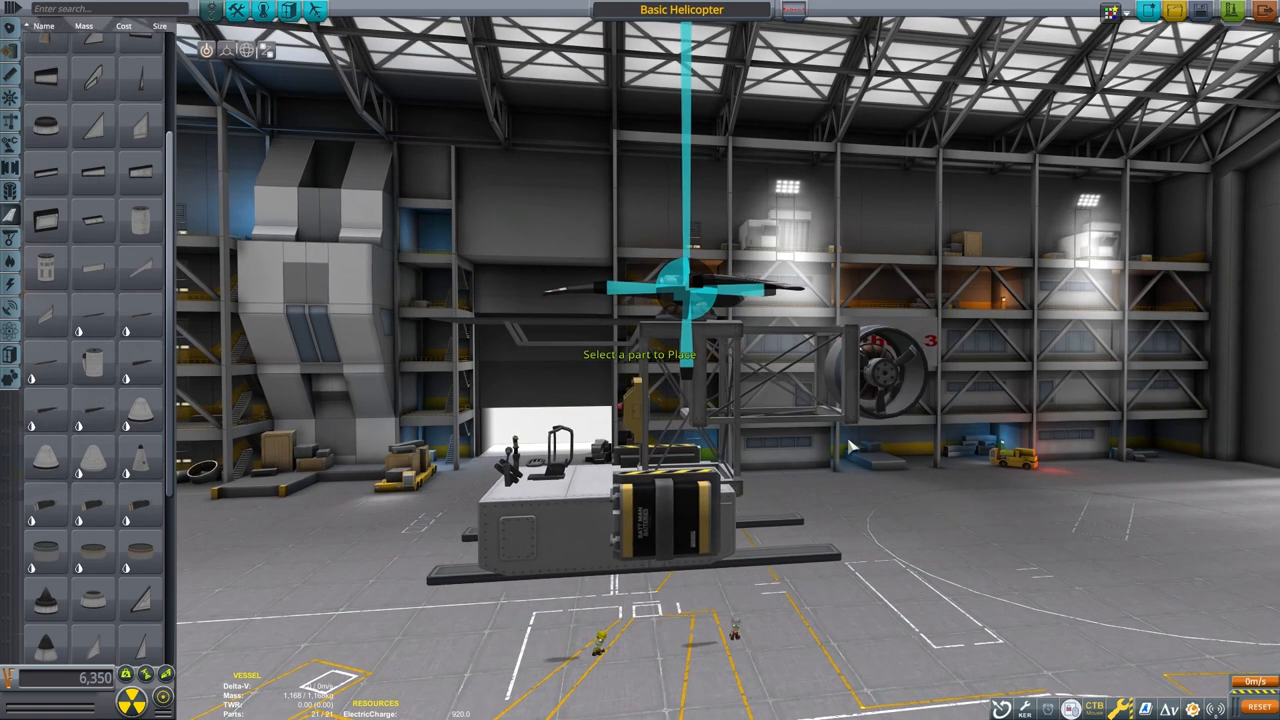
click(1230, 12)
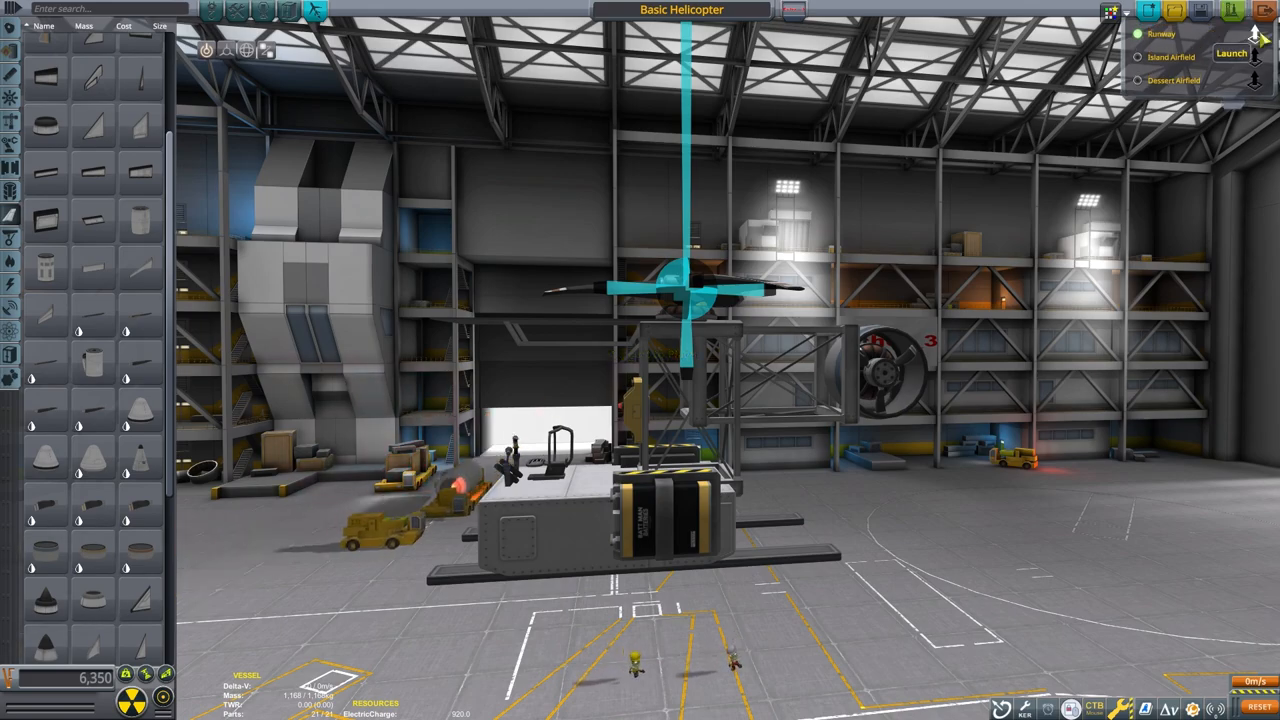
click(1232, 54)
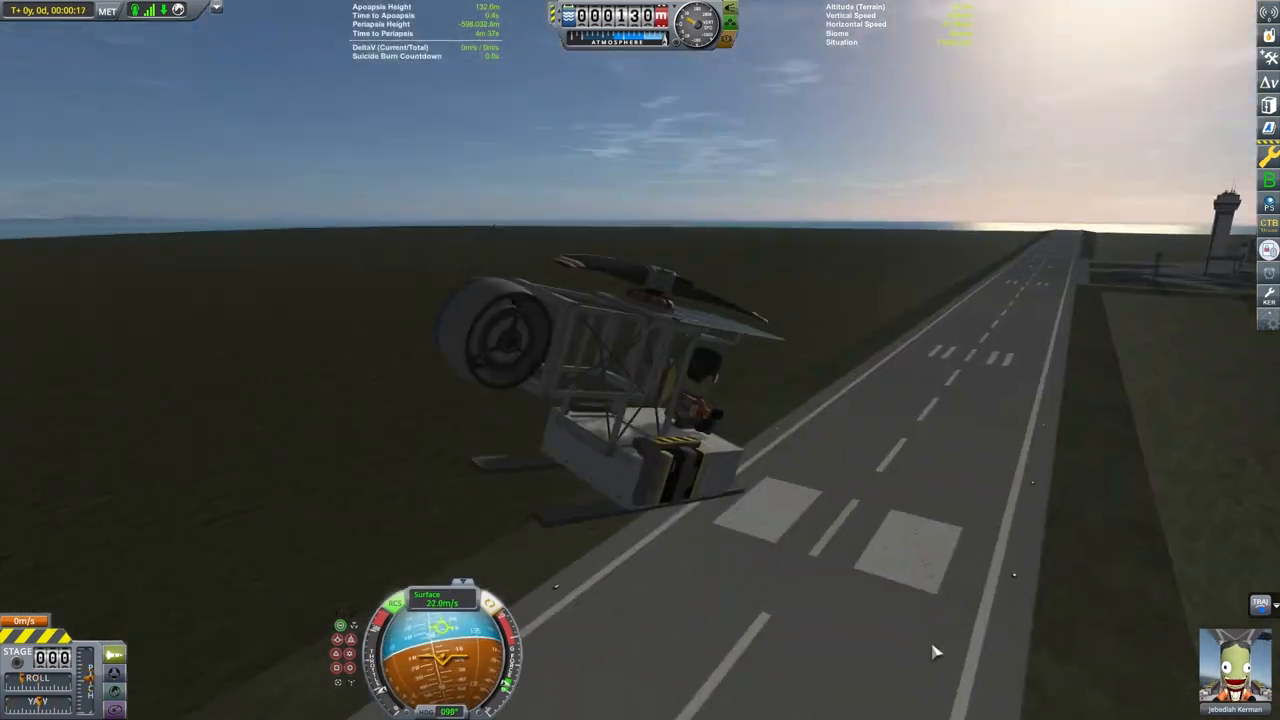
key(F12)
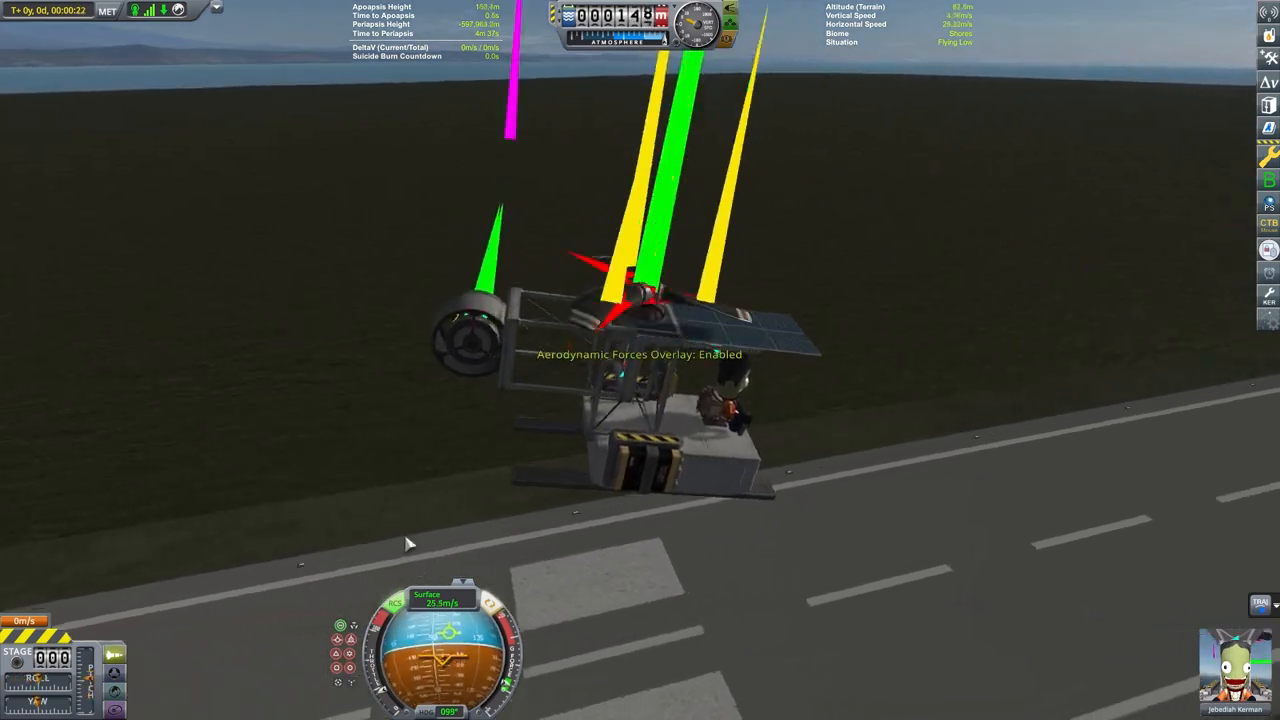